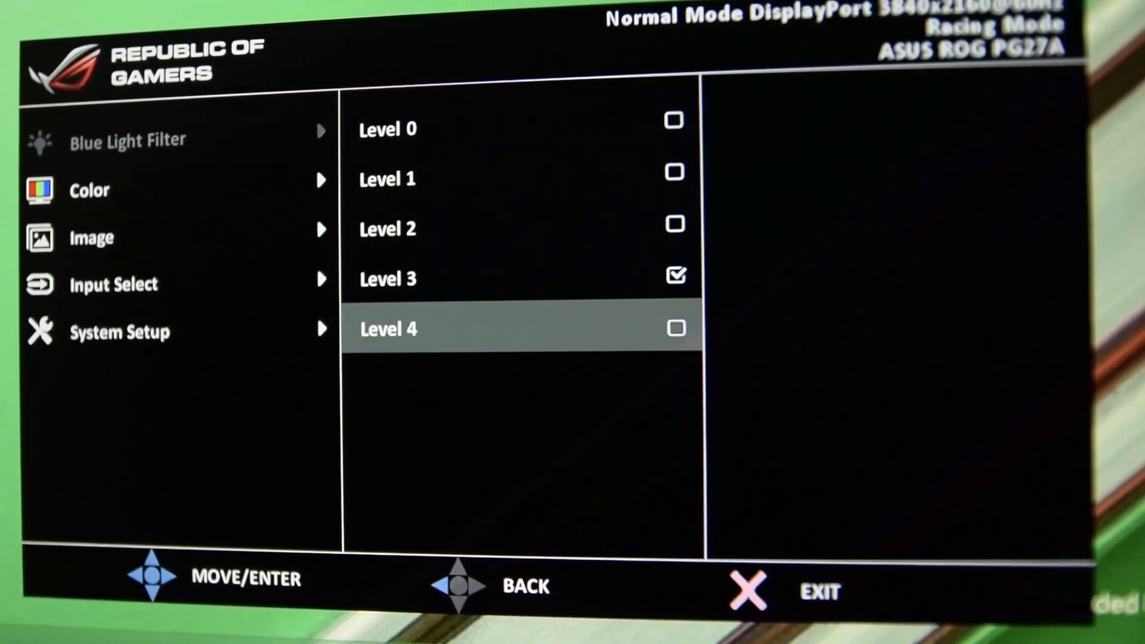
- Switch the Blue Light Filter from Level 3 to Level 0 in the OSD submenu
left_click(520, 328)
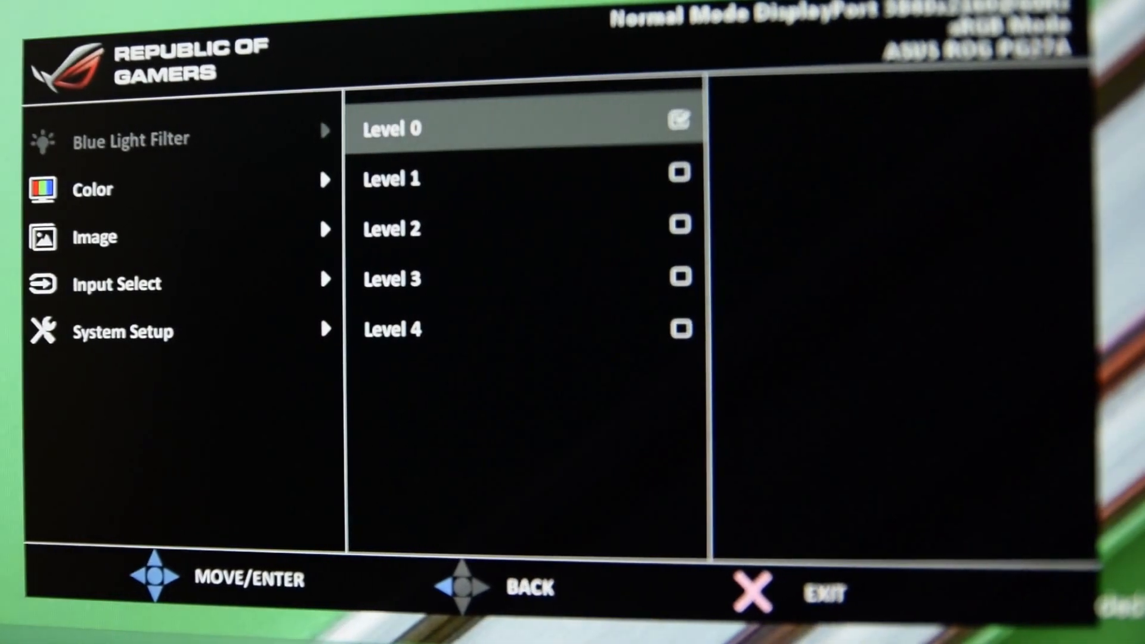
key("Down")
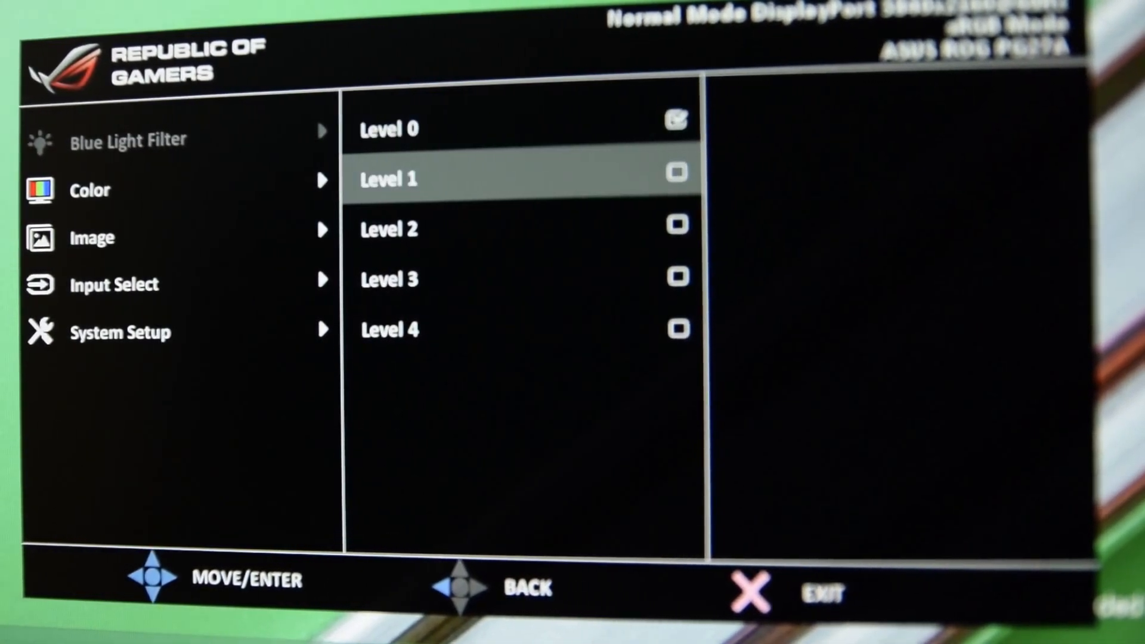